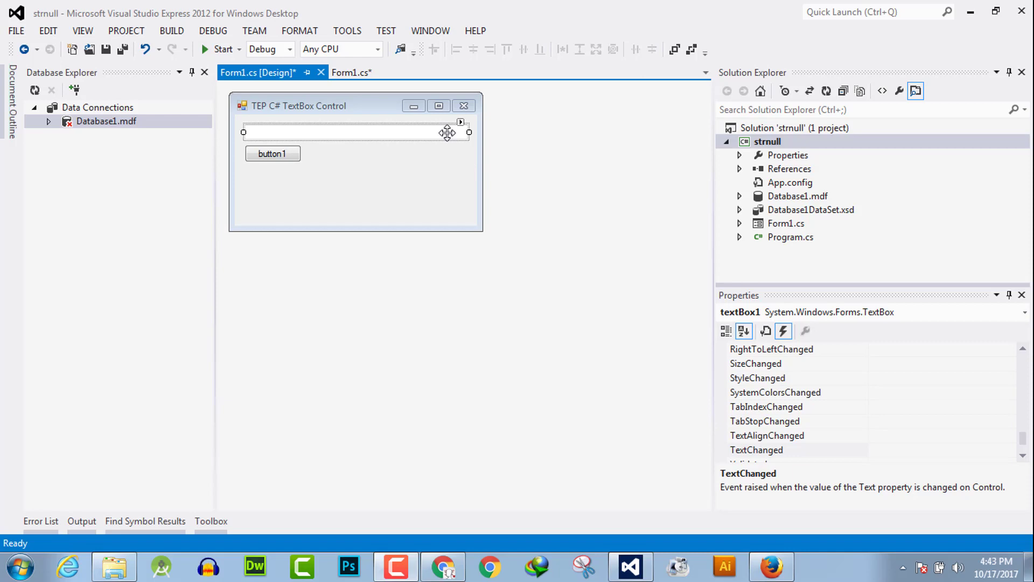
mouse_move(928, 362)
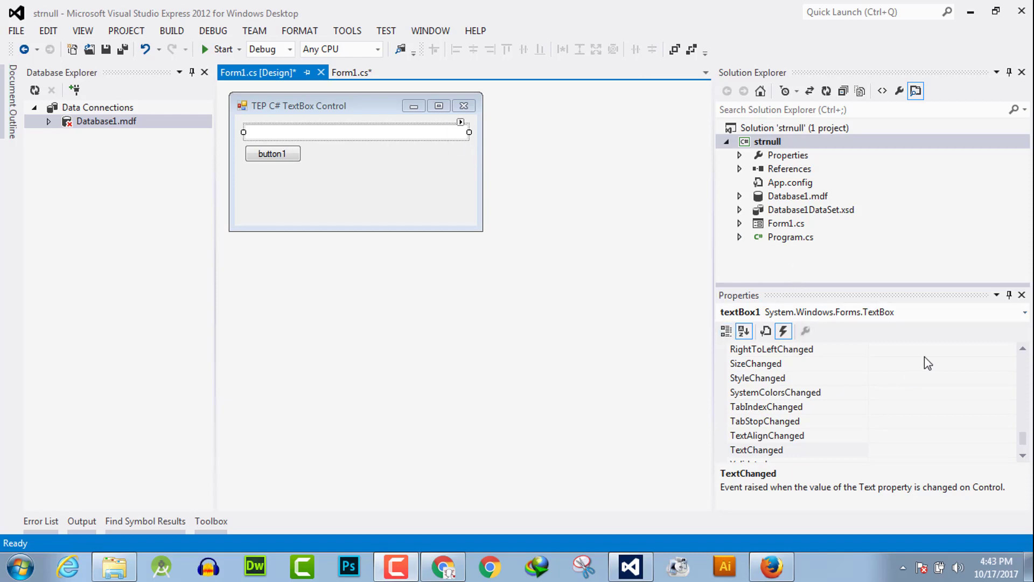
mouse_move(828, 390)
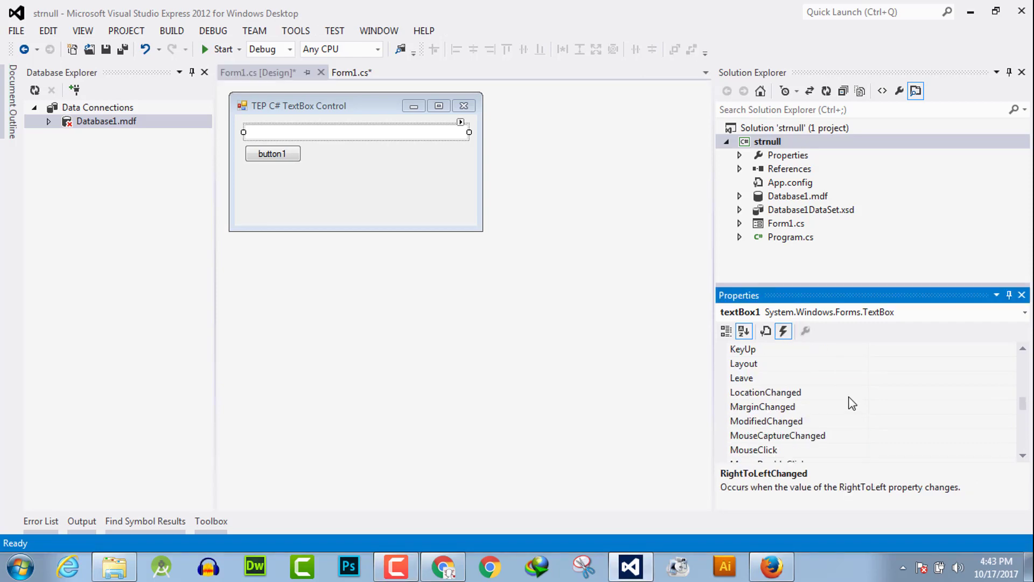
Step: Generate the textBox1_TextChanged handler stub from the textbox's TextChanged event
scroll(down, 3)
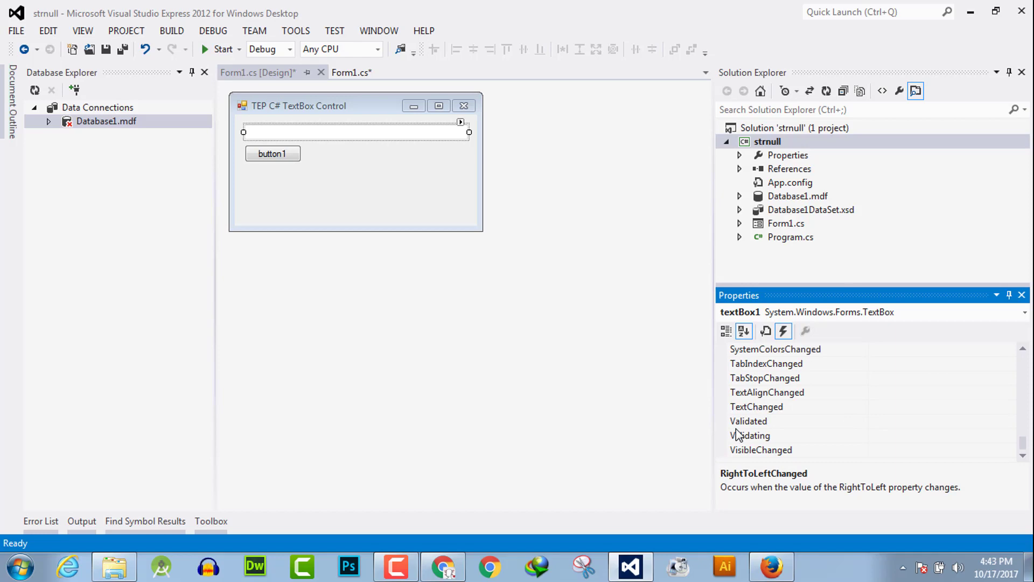
click(757, 406)
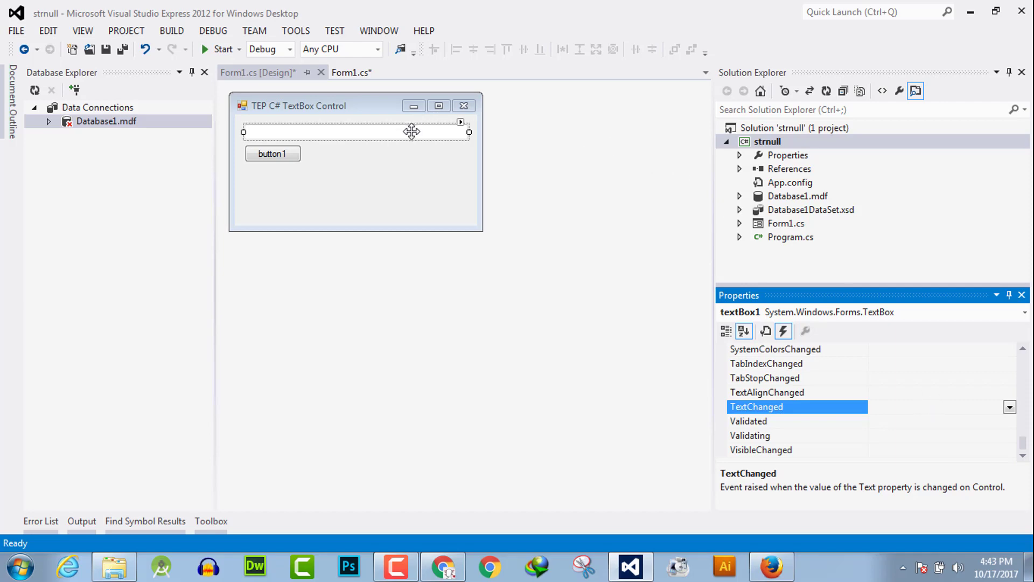
mouse_move(437, 135)
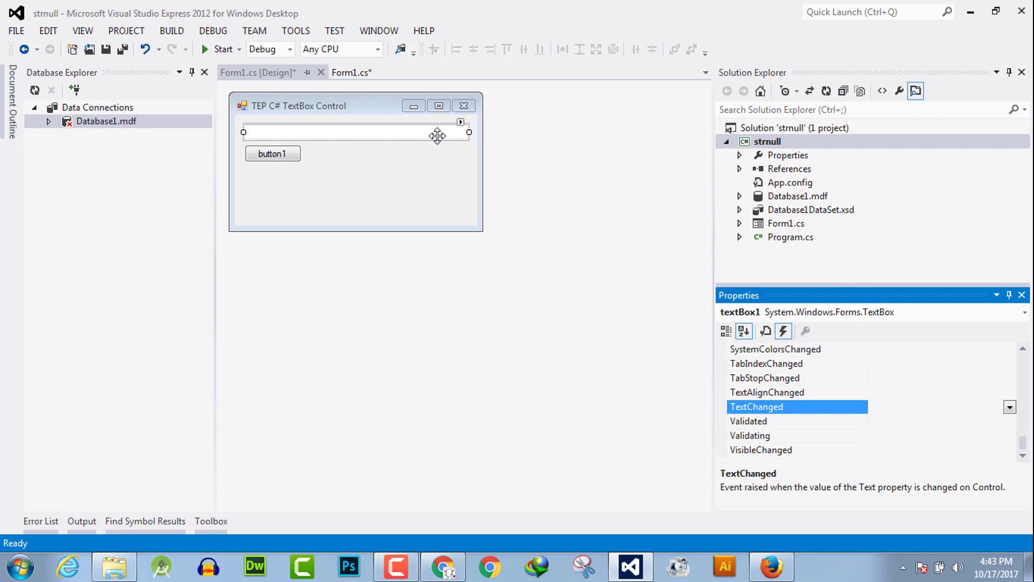
mouse_move(931, 405)
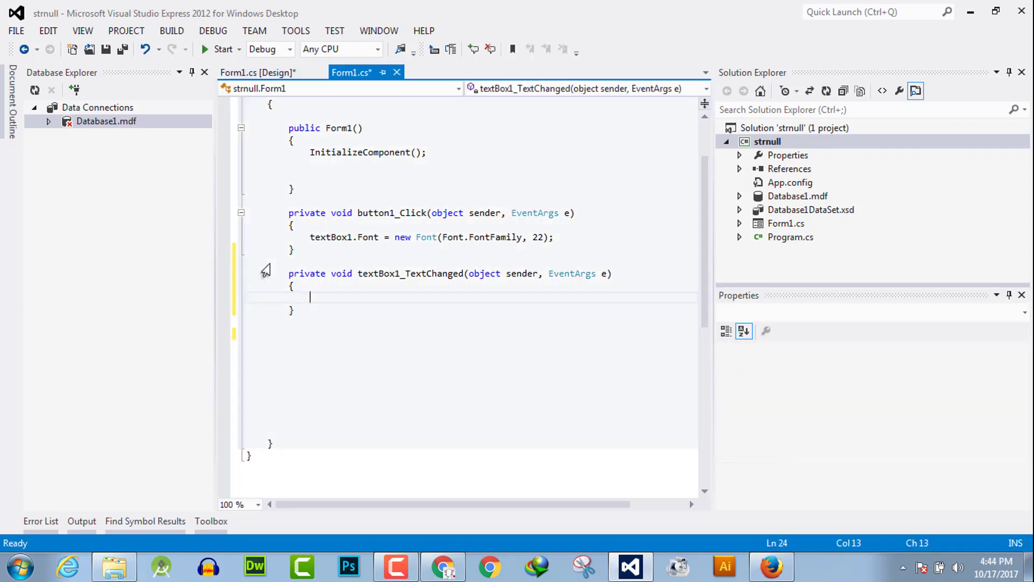
click(257, 72)
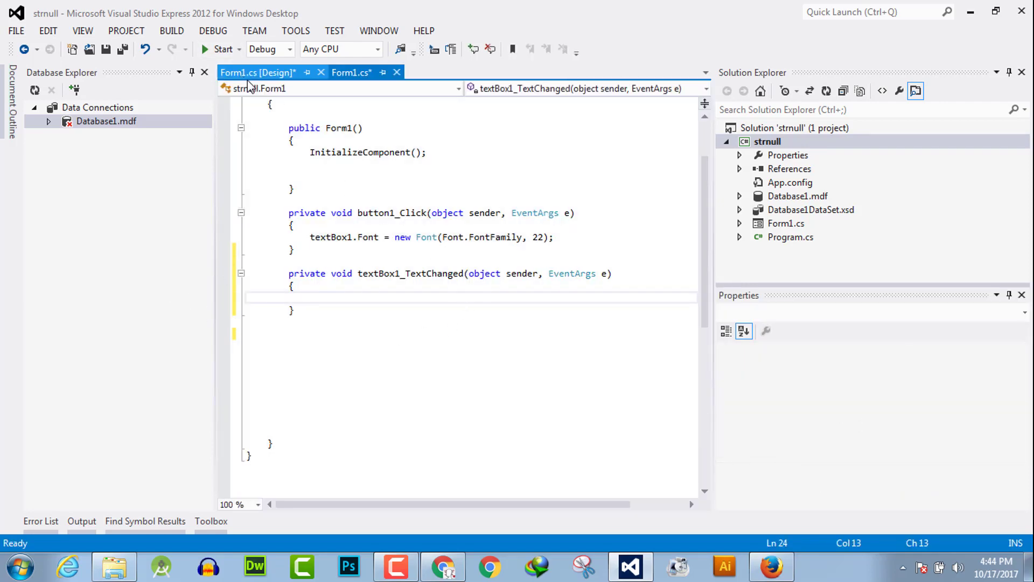
click(257, 72)
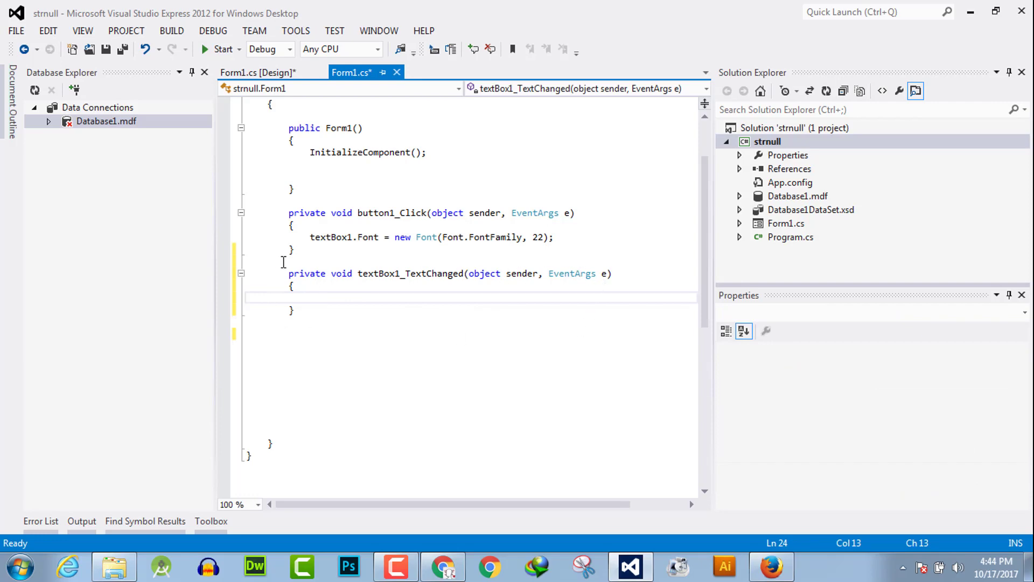
drag(289, 273, 293, 310)
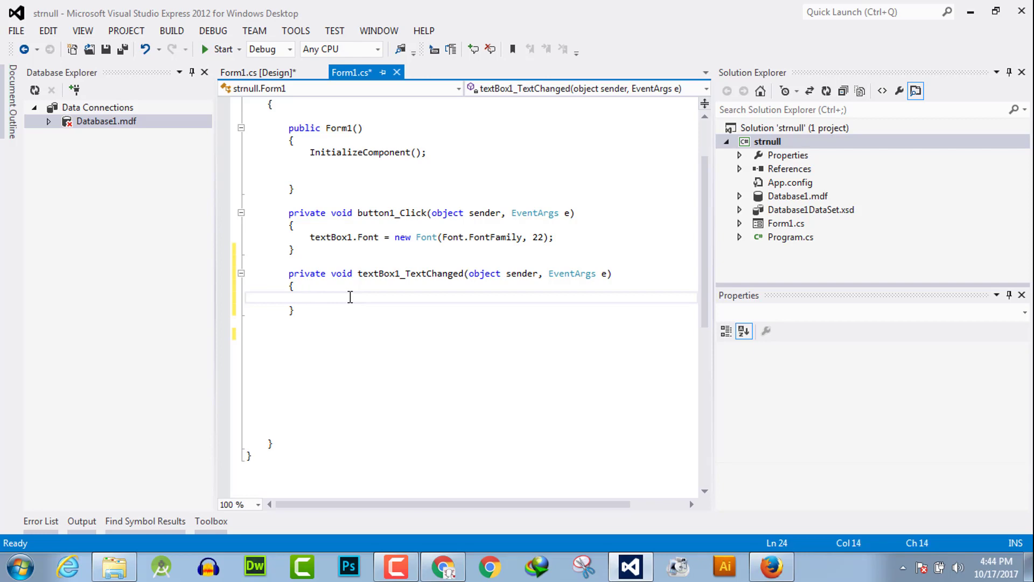
Step: Make the handler call MessageBox.Show("Text Changed"); and save the file
text(mesa)
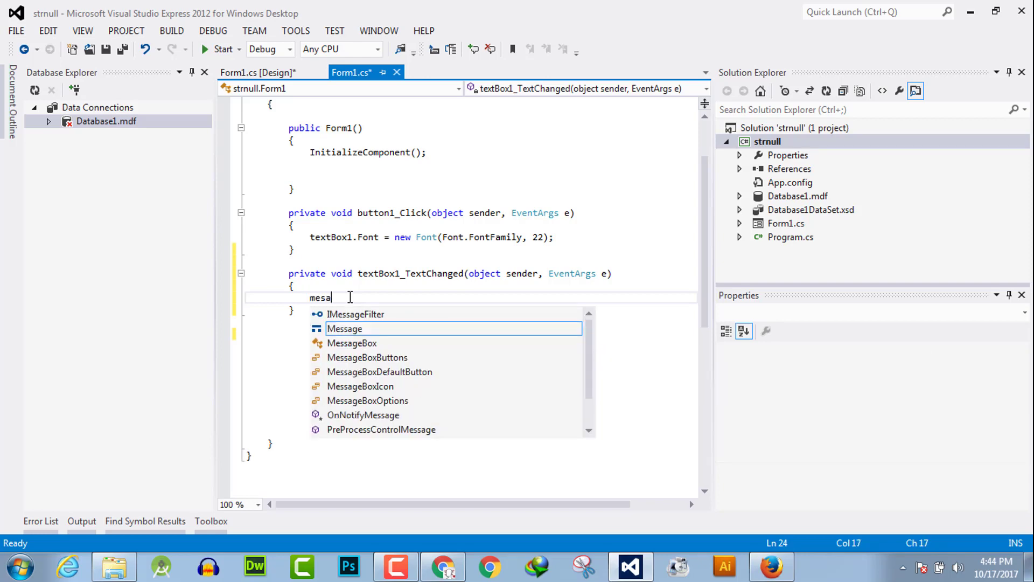
text(Message.)
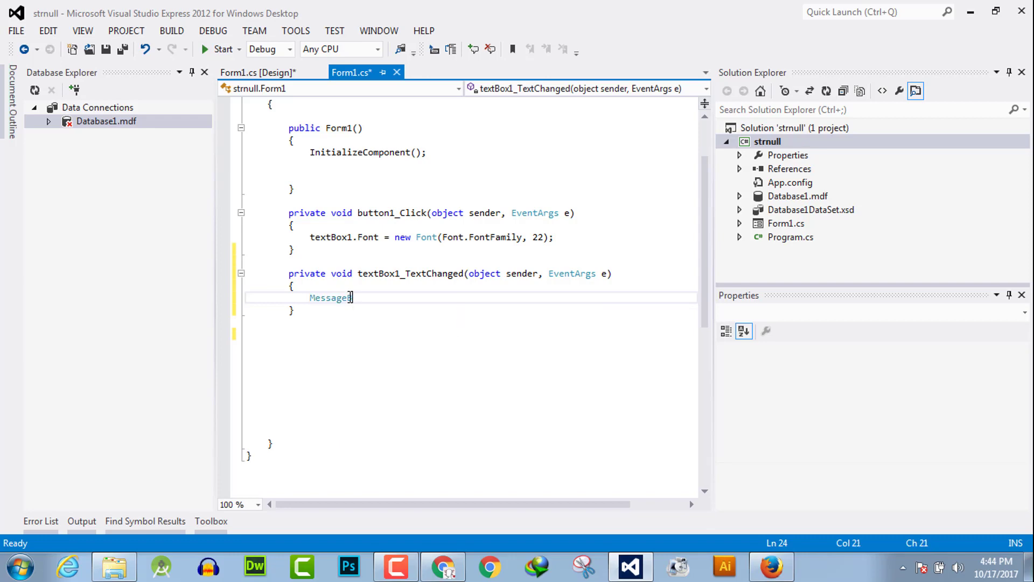
text(Box.Show)
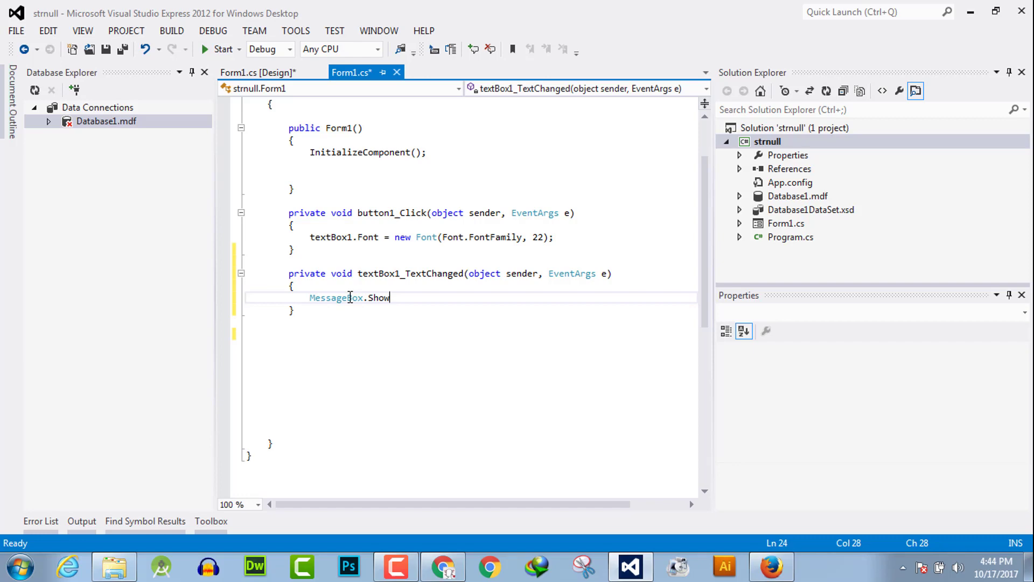
text((""))
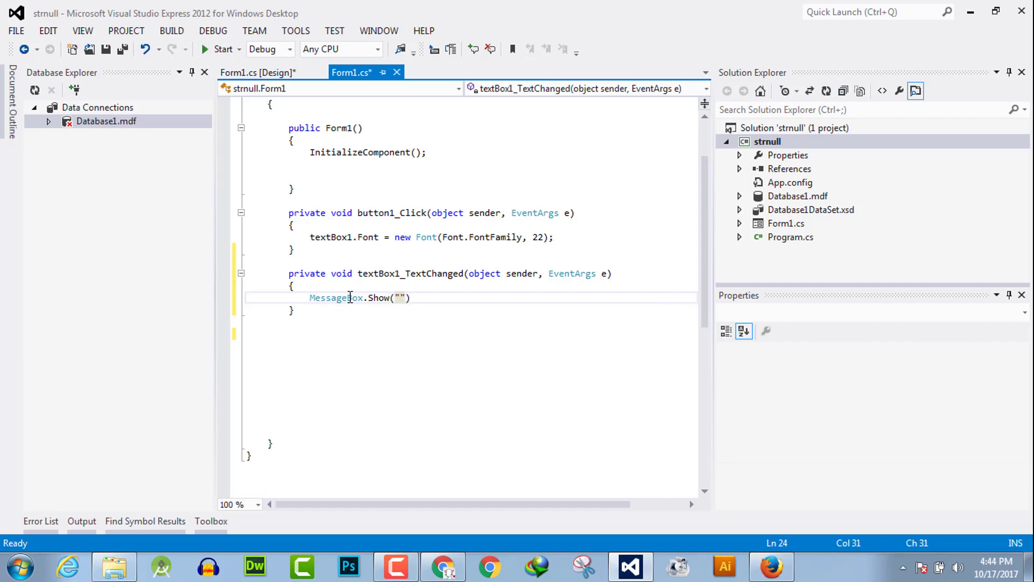
text(Text C)
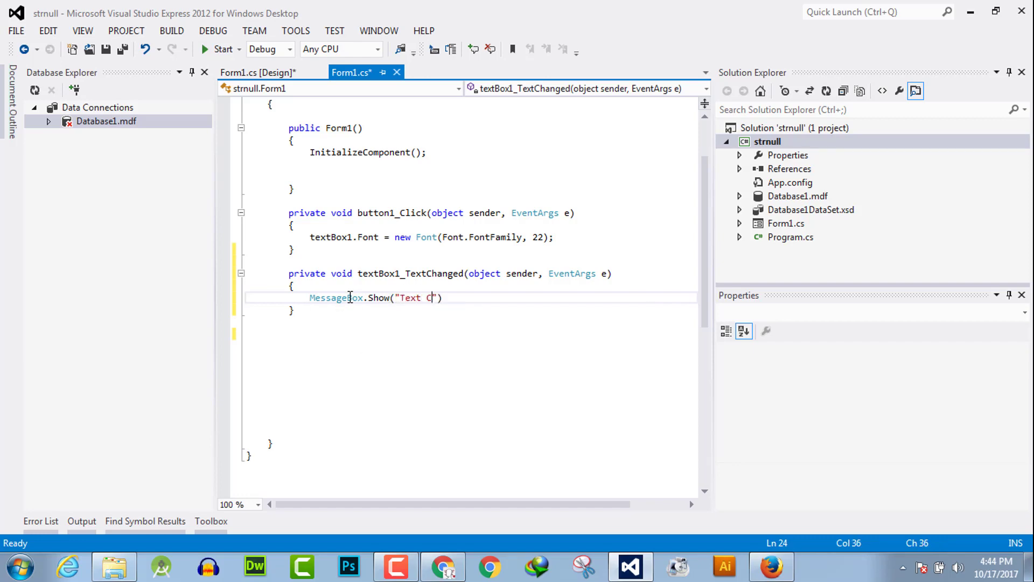
text(hanged"))
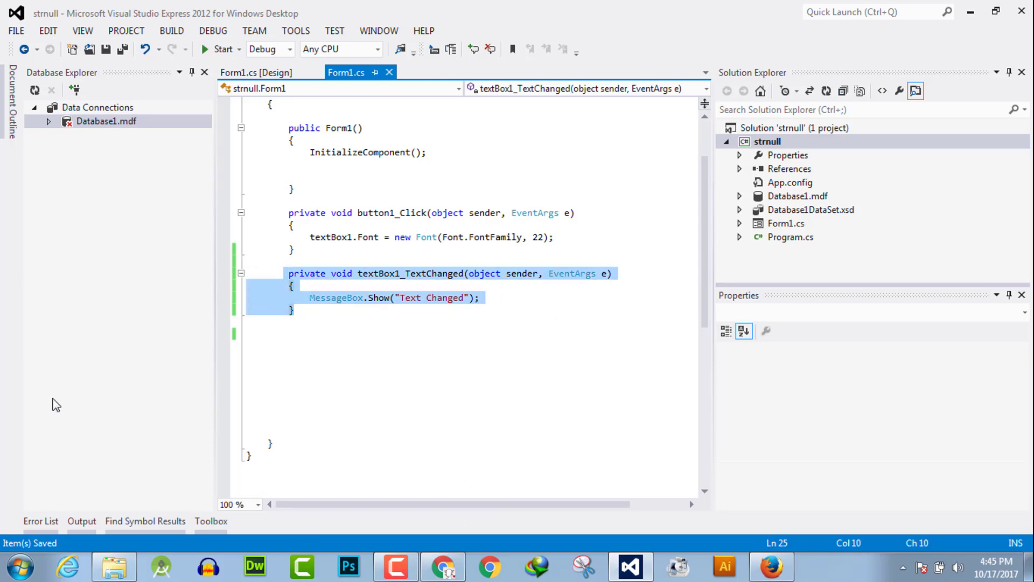
Step: Build and start the WinForms app from the toolbar
click(222, 48)
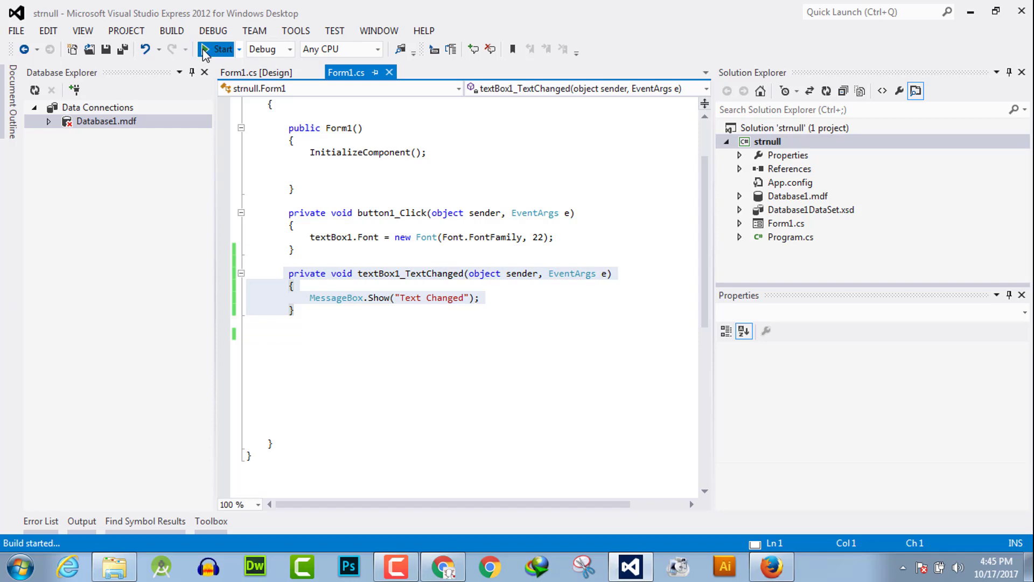
click(222, 48)
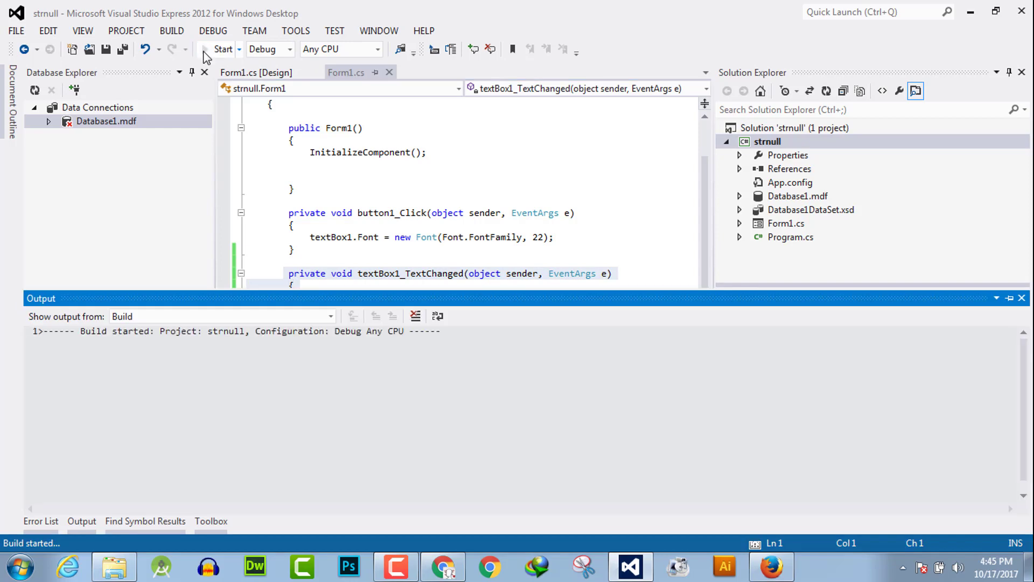
click(222, 49)
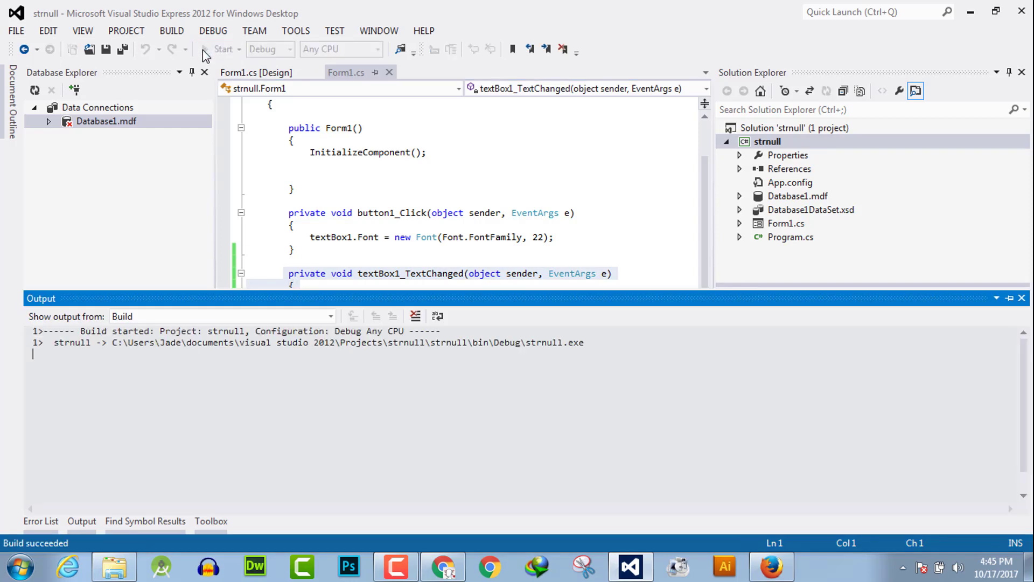
Step: Enter 'a' in the running textbox and dismiss the resulting "Text Changed" message box
click(222, 48)
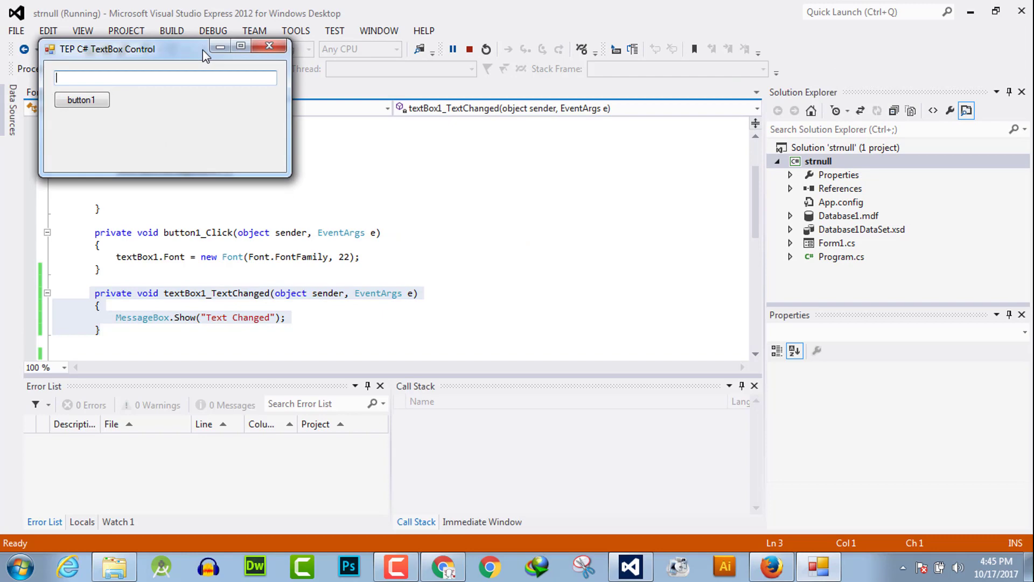
text(a)
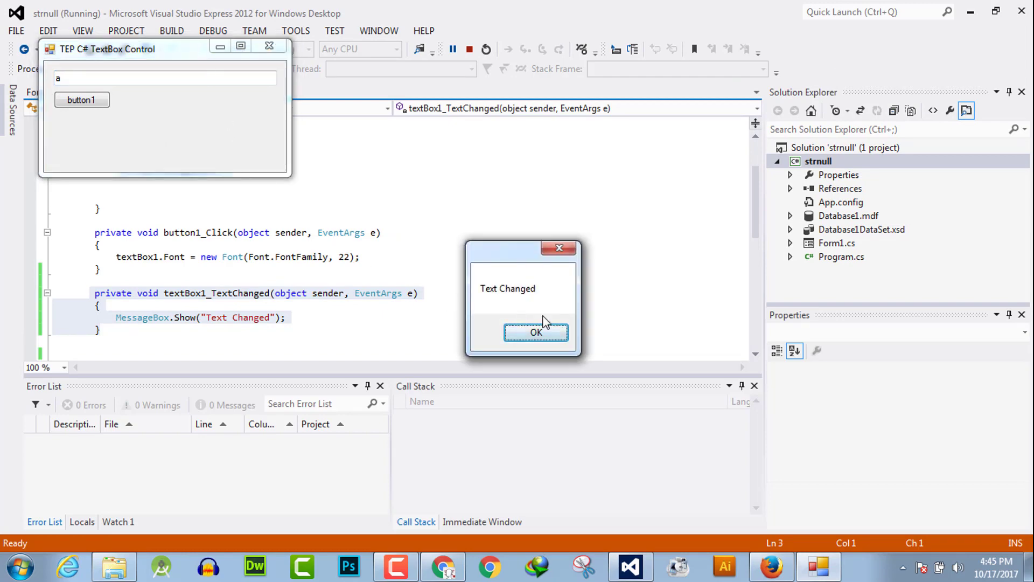
mouse_move(488, 304)
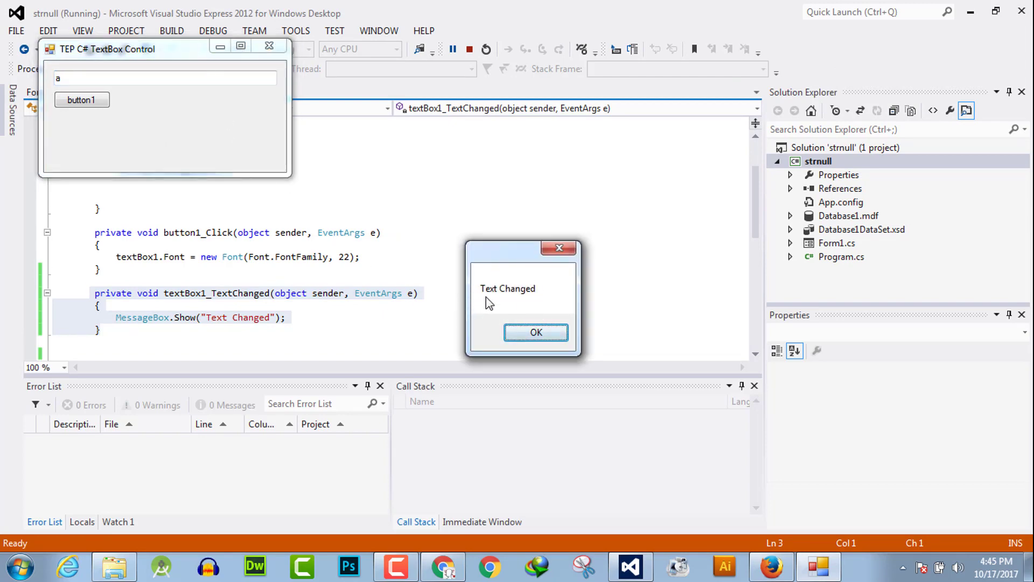
text(a)
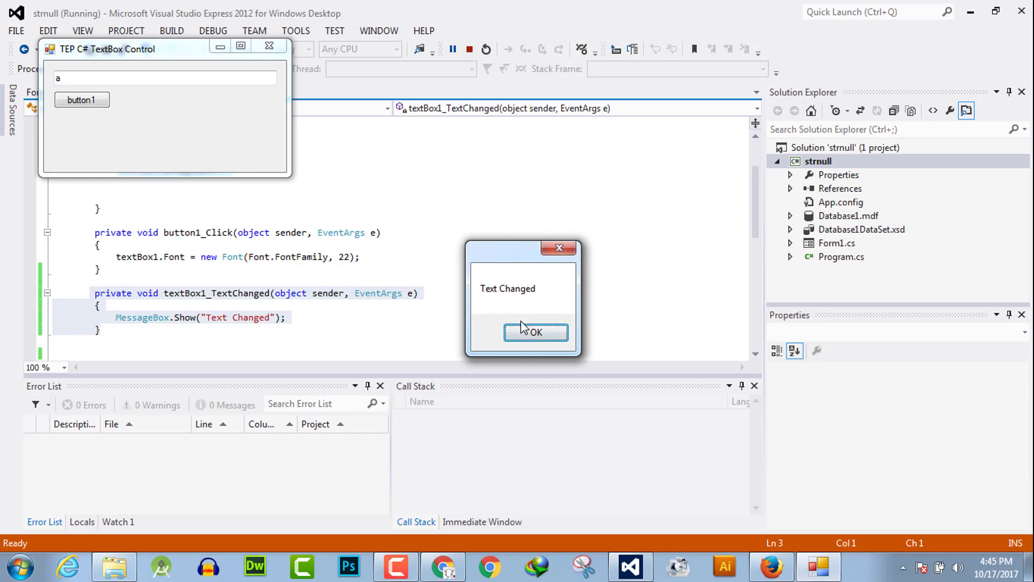
click(536, 332)
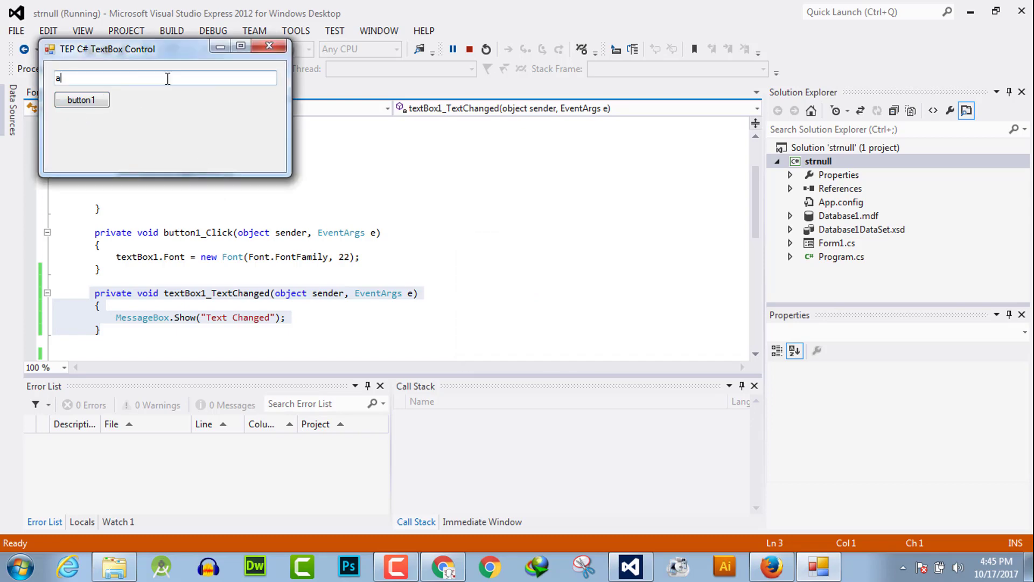
mouse_move(376, 348)
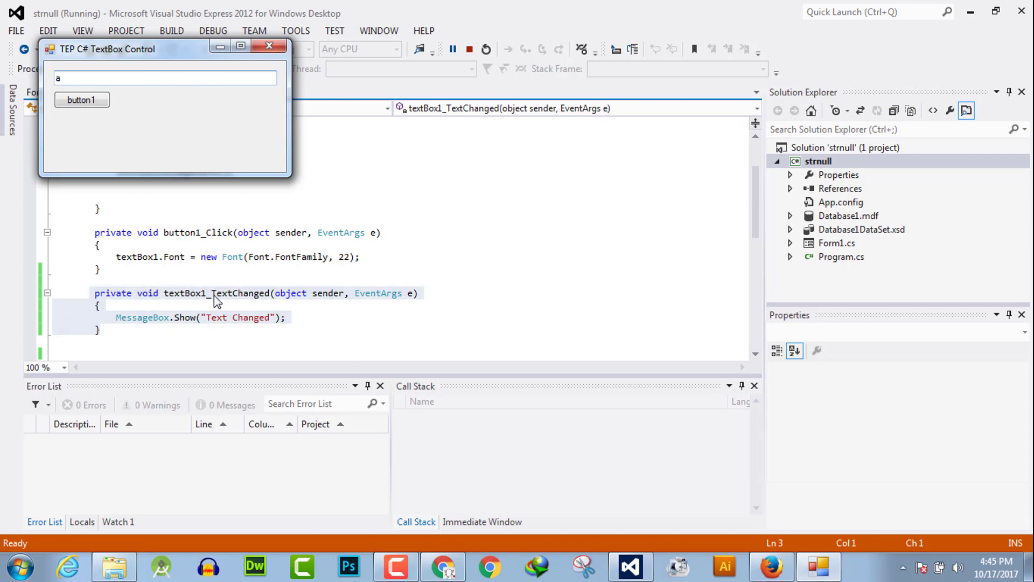
mouse_move(434, 403)
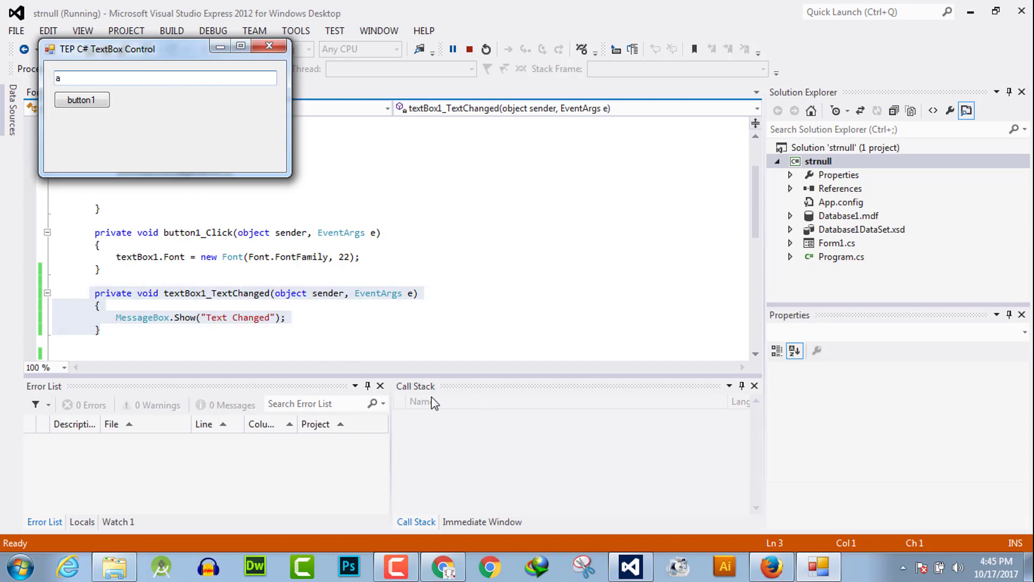